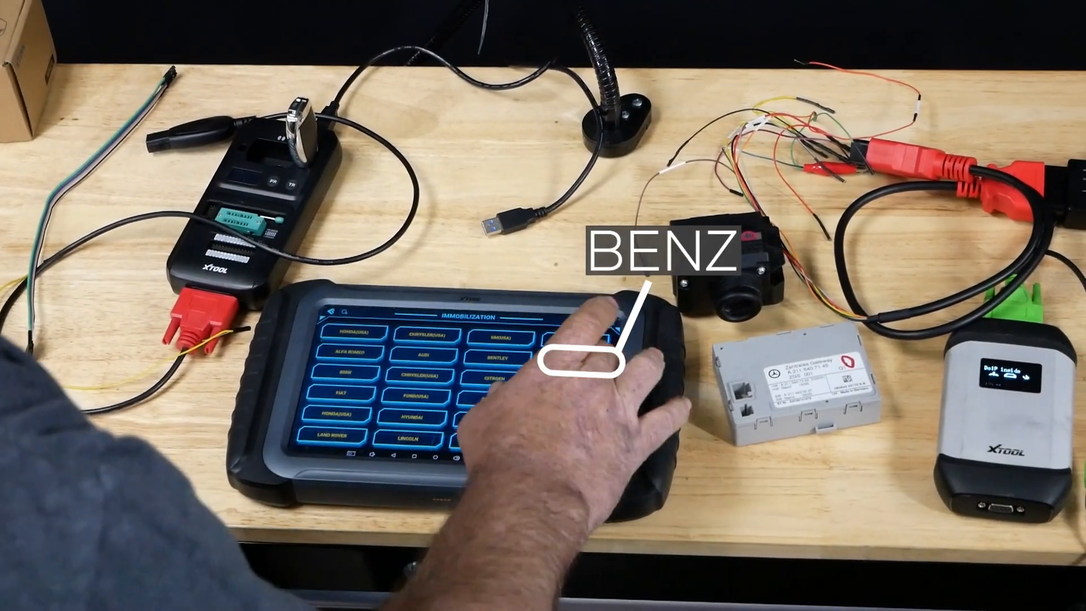
Step: Navigate Benz > Infrared key system > IR key functions (read info, write, erase)
click(581, 359)
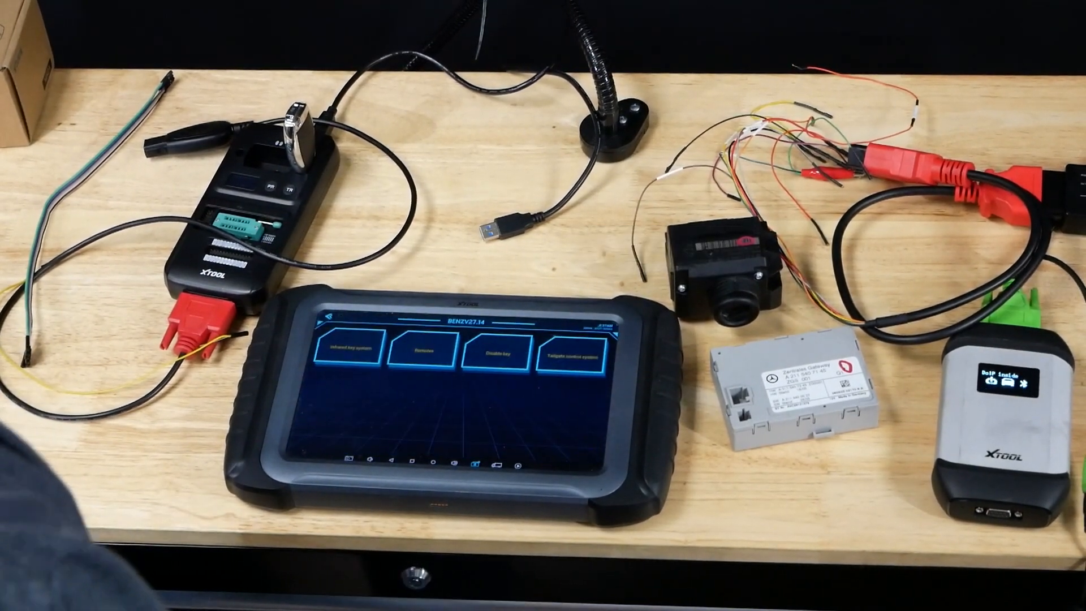
click(355, 353)
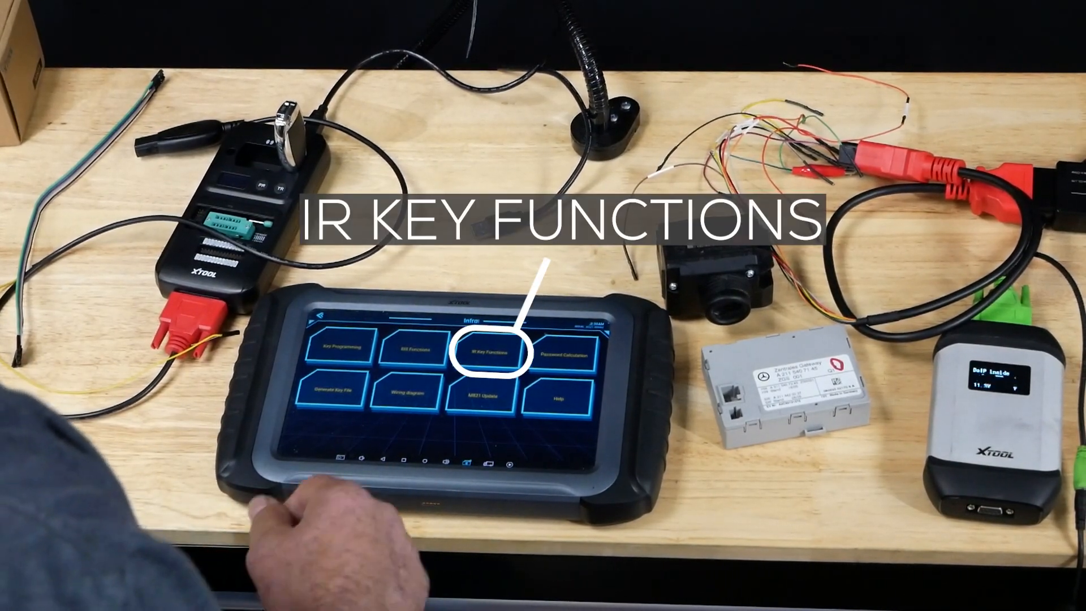
click(489, 351)
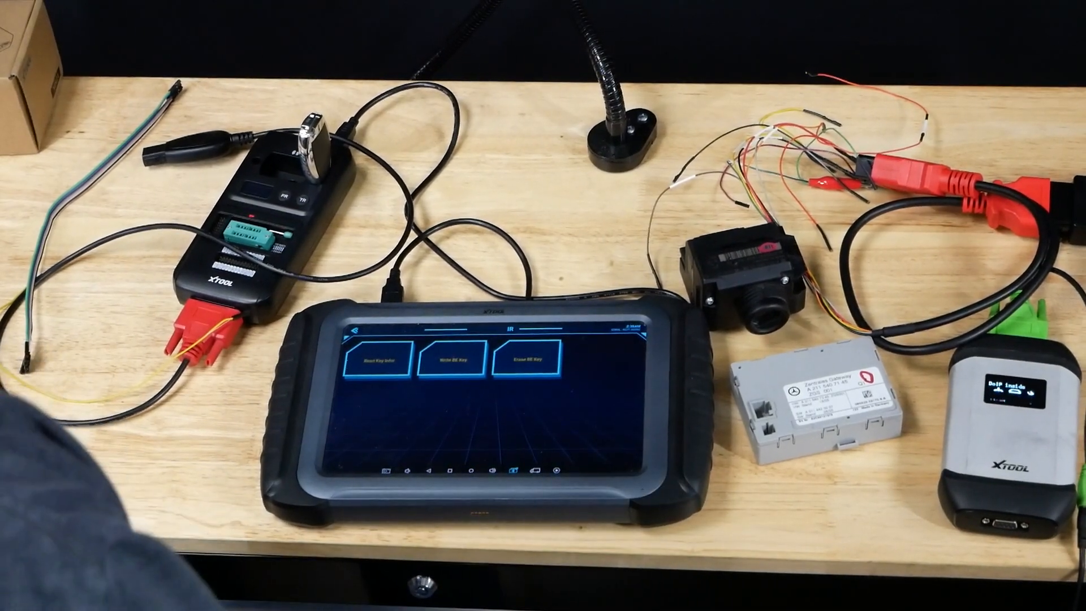
Step: Read the inserted key's info and acknowledge the KC501 key-insertion prompt
click(372, 360)
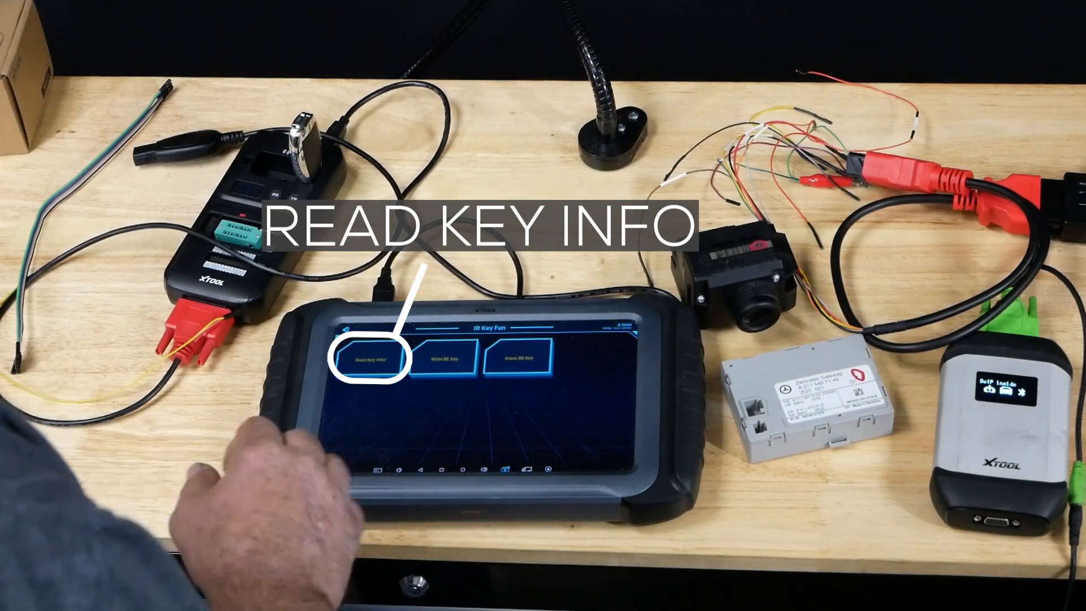
click(369, 359)
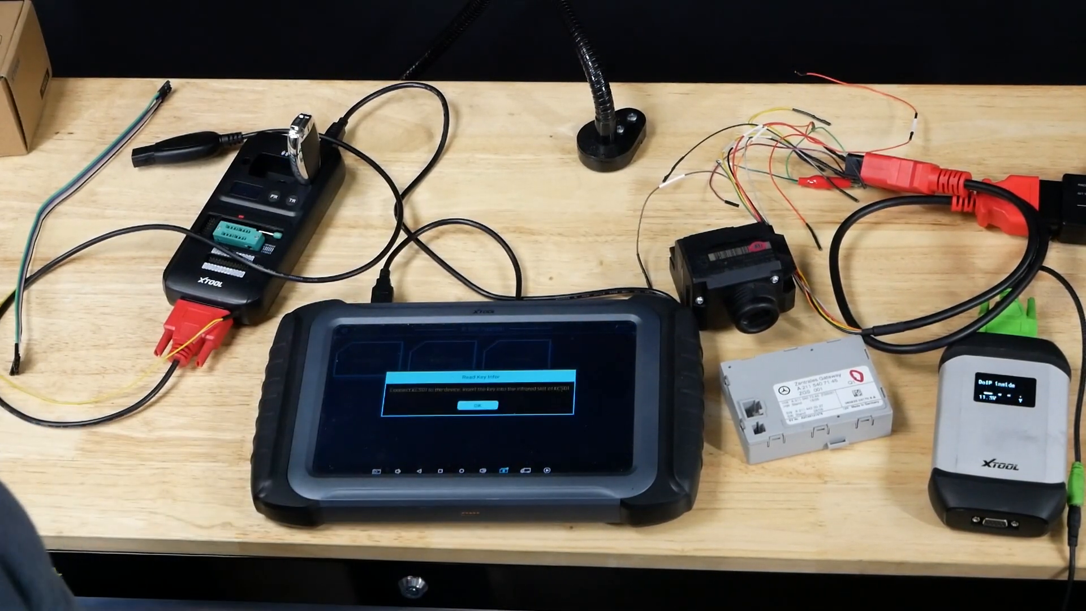
click(478, 404)
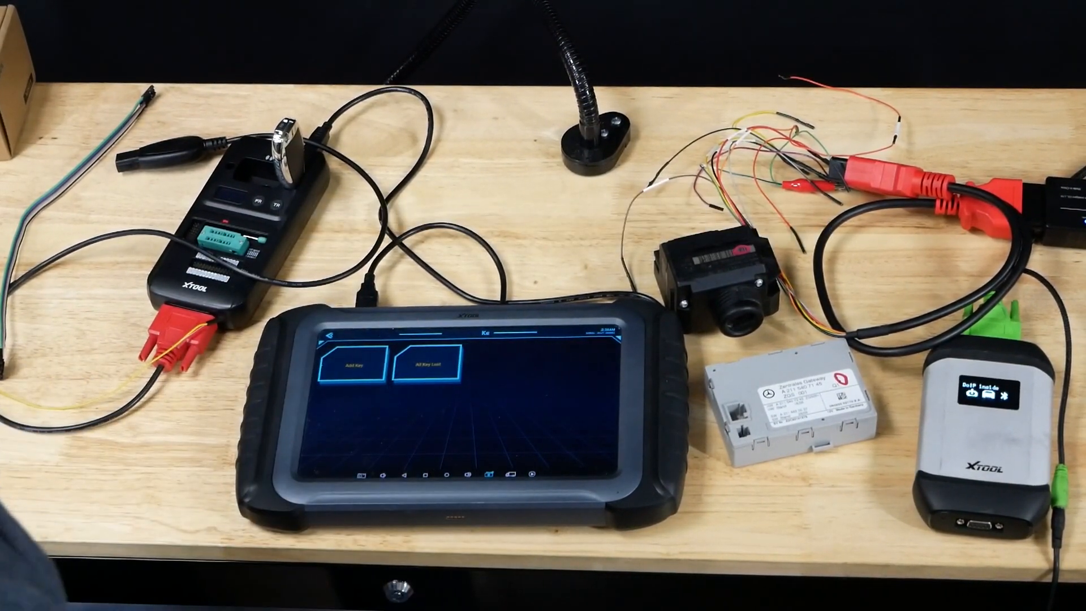
Step: Start Add Key and choose the Benz chassis model from the option list
click(428, 368)
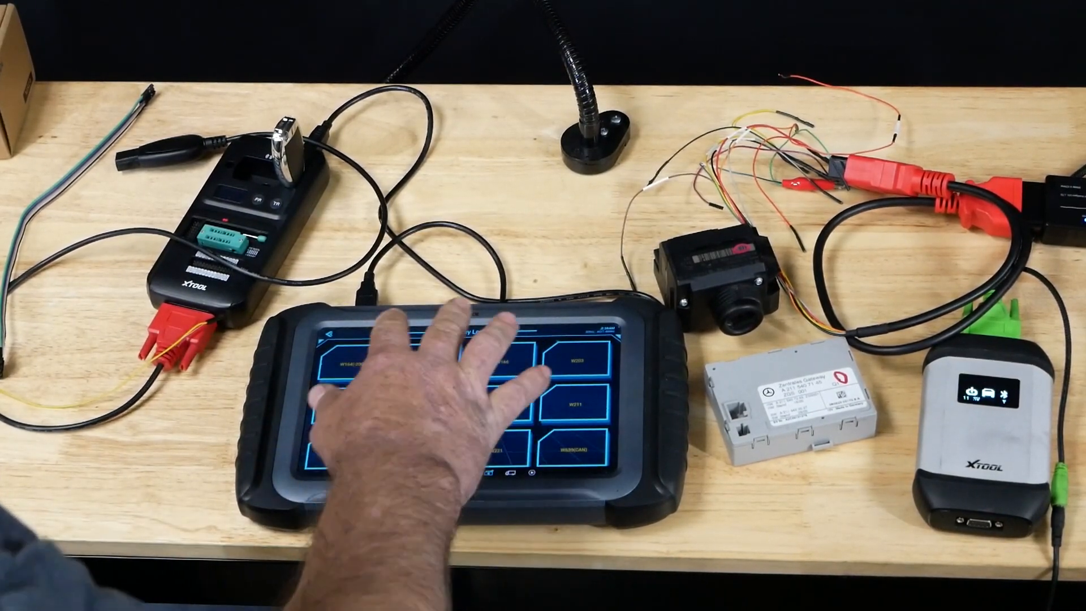
click(570, 407)
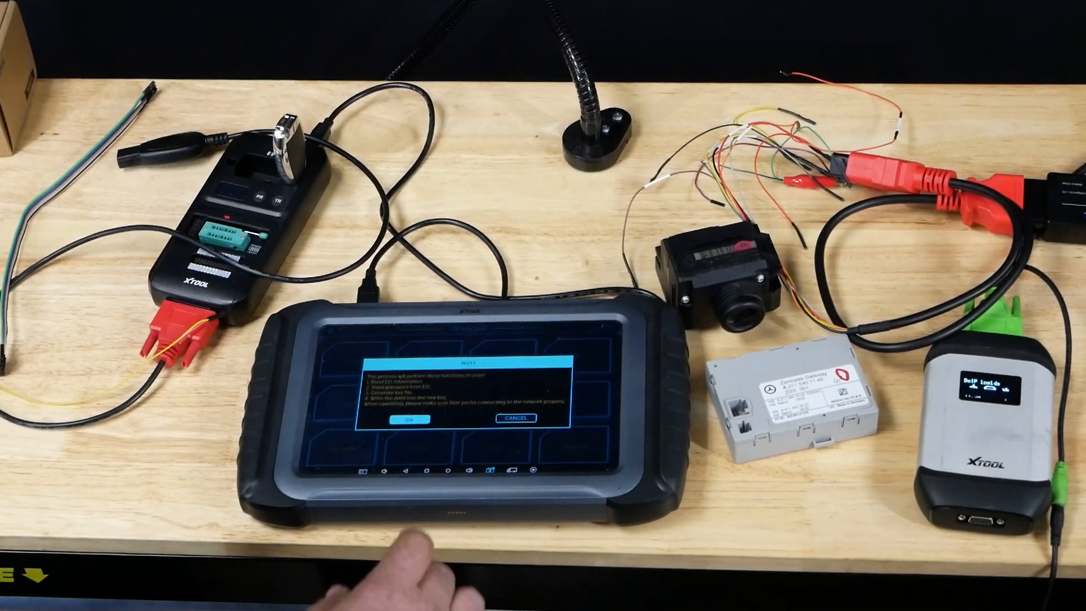
Step: Accept the add-key procedure notice to reach the W211 bench-operation menu
click(410, 419)
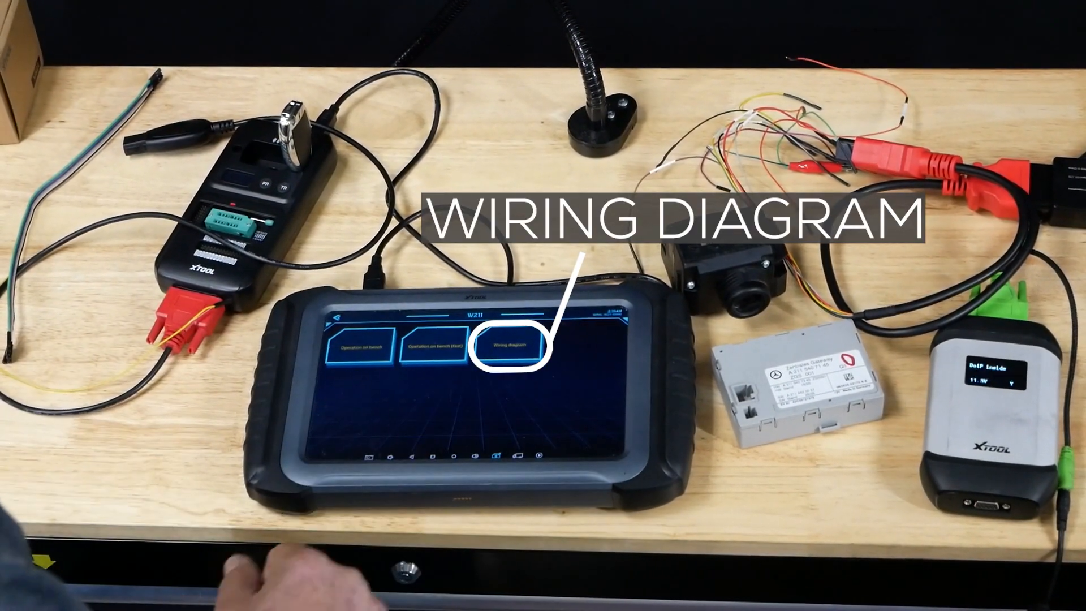
click(511, 348)
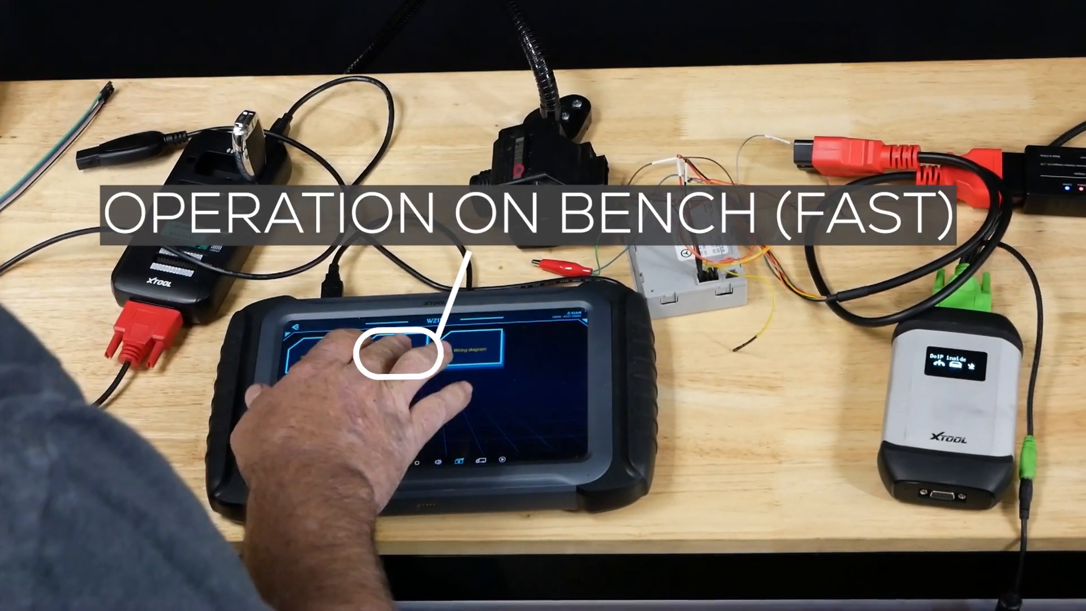
Step: Start the fast on-bench operation for the W211 EIS
click(390, 358)
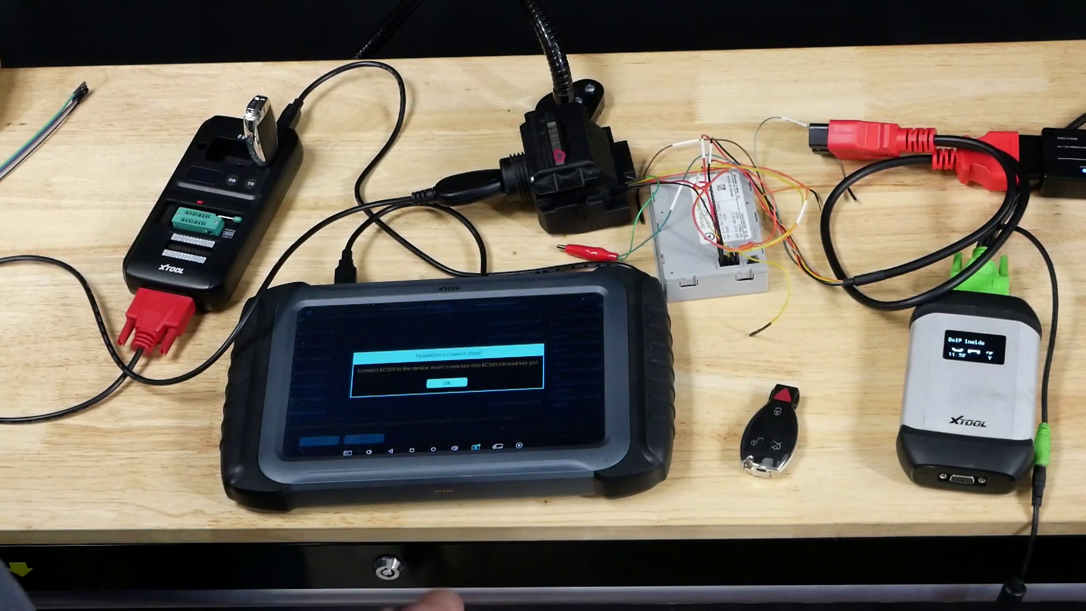
Step: Confirm the KC501 is connected with the new key in its infrared slot
click(445, 385)
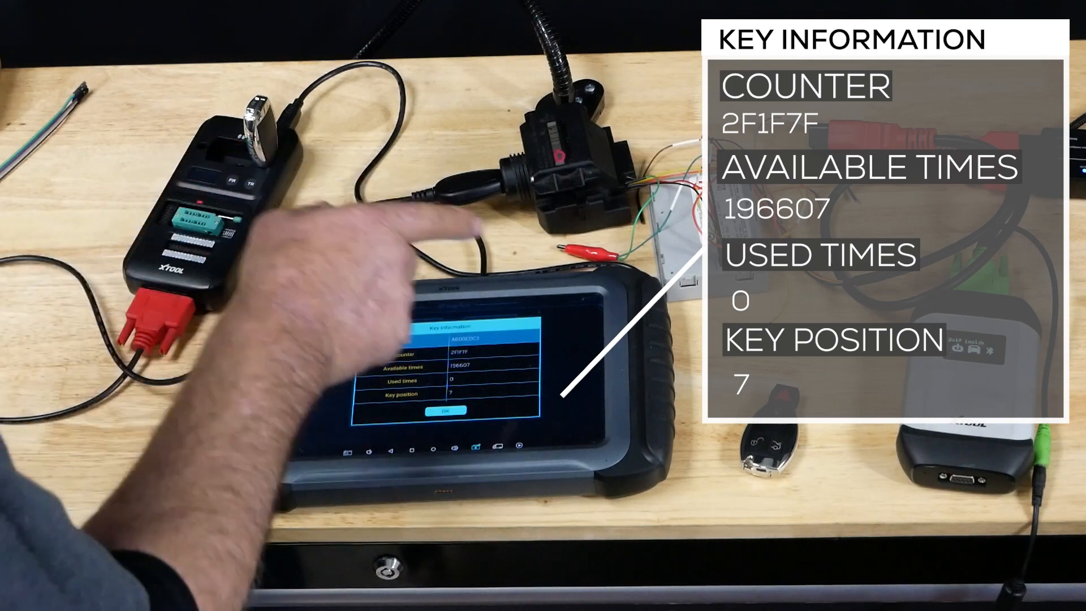
Step: Accept the new key info: counter 2F1F7F, 196607 available, 0 used, position 7
click(448, 410)
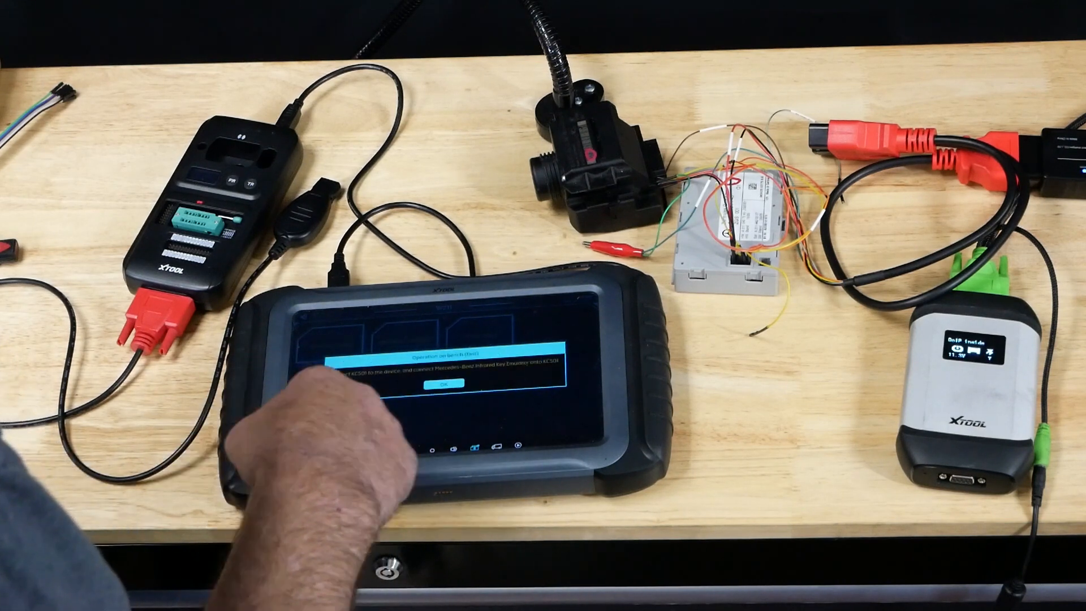
Step: Acknowledge the KC501 infrared-key instruction so the tablet starts communicating with the EIS
click(444, 383)
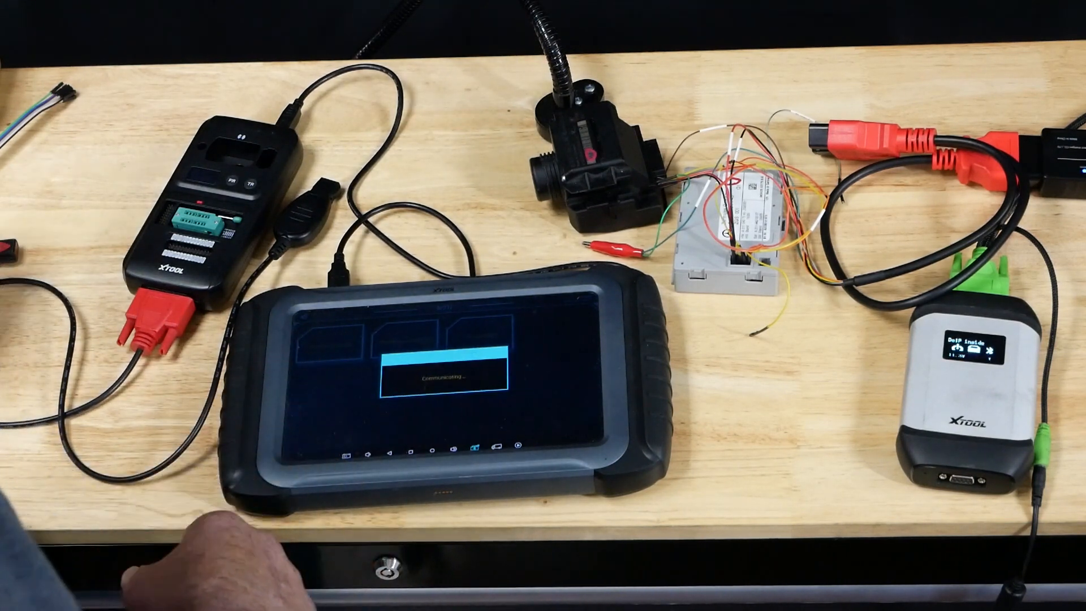